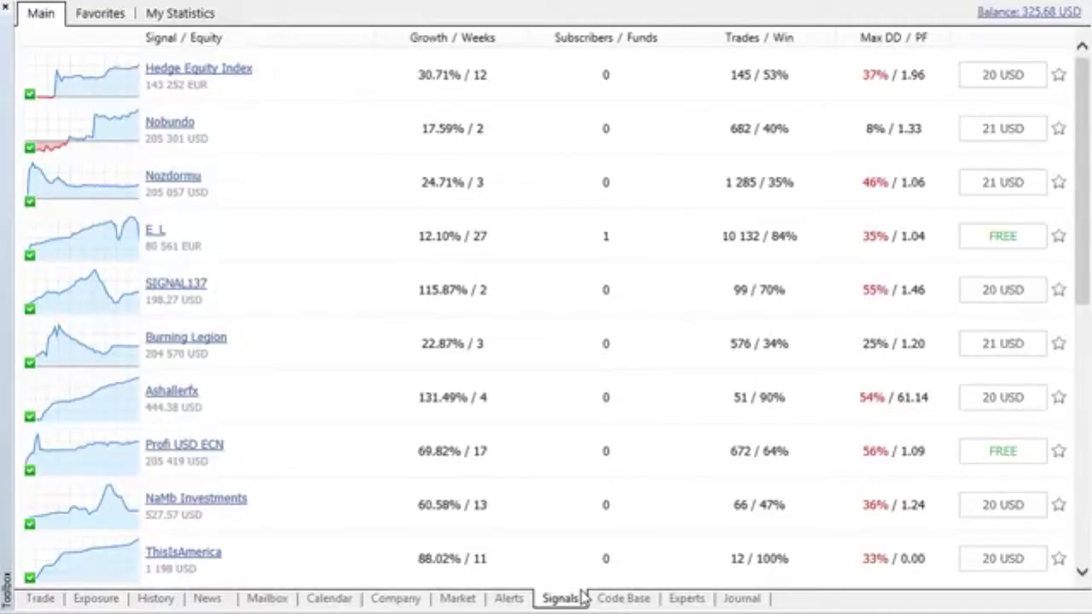
mouse_move(365, 77)
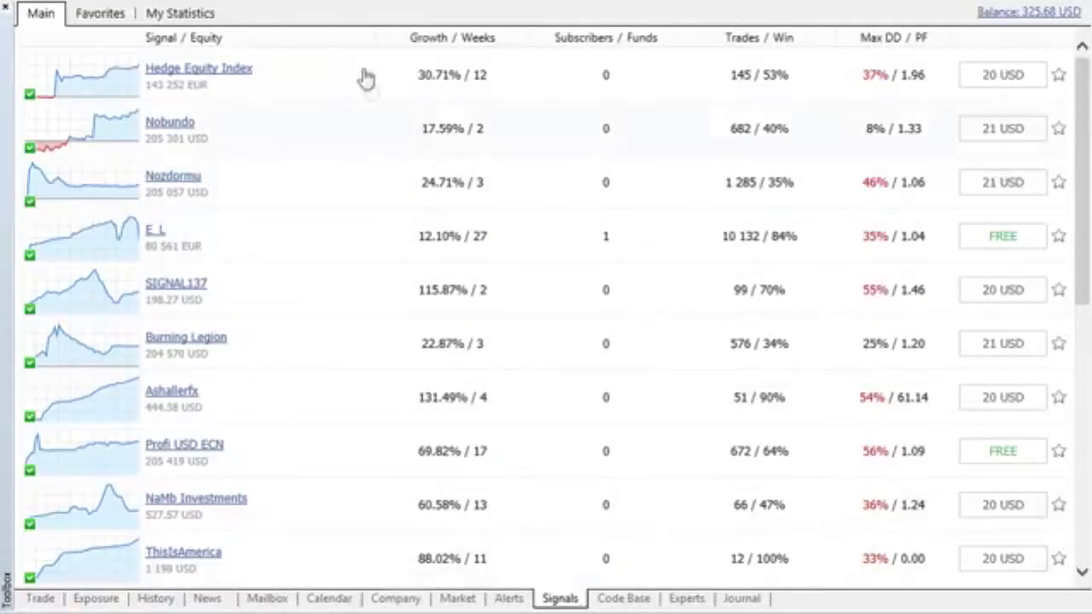
mouse_move(365, 45)
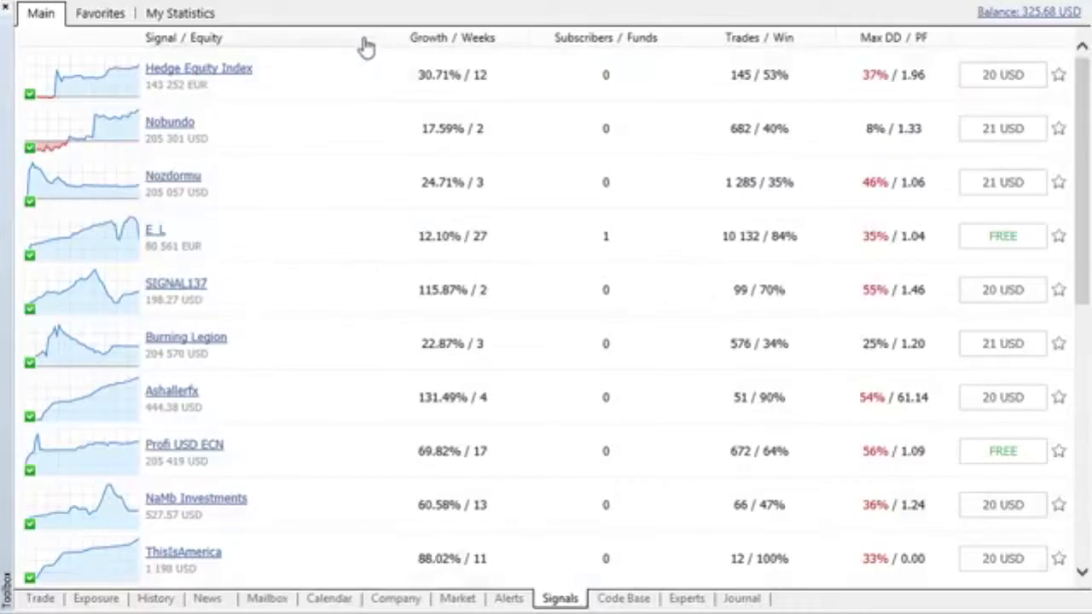
Step: Re-sort the signals list by name, equity, running weeks and subscriber count in turn
click(160, 37)
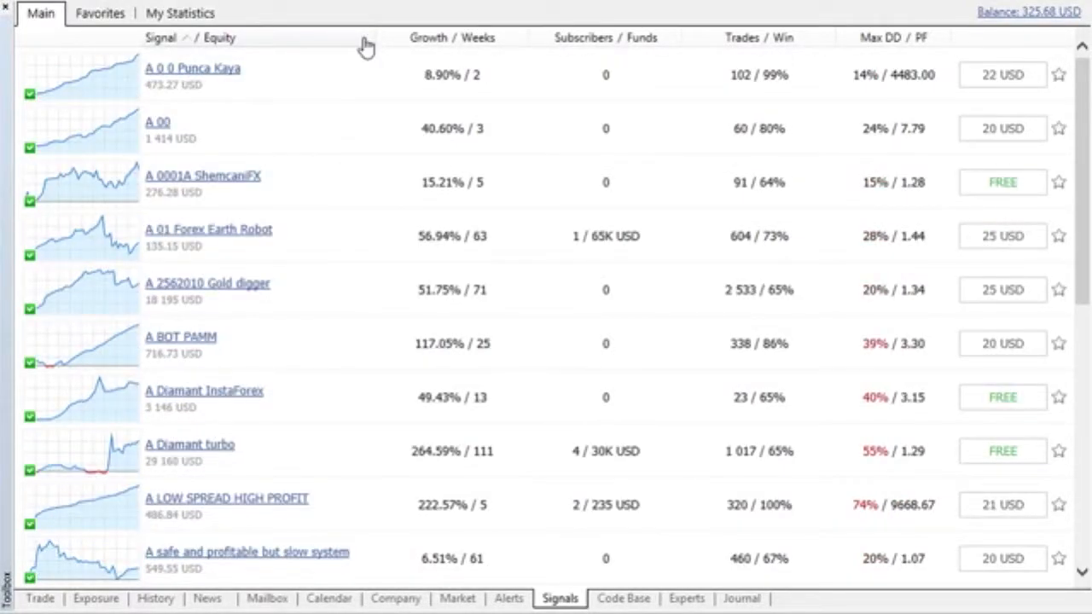
click(452, 38)
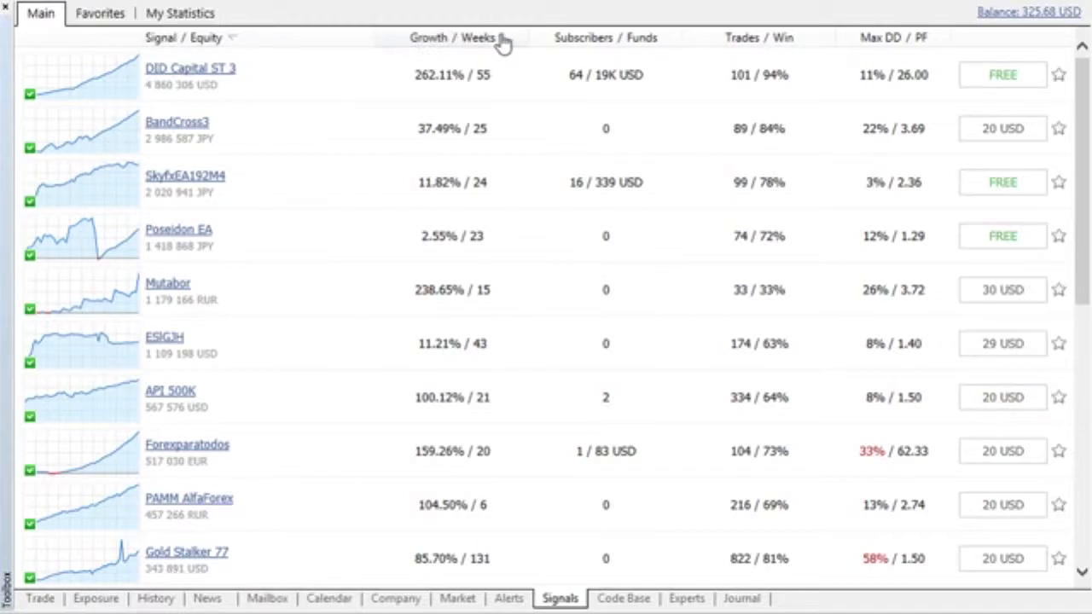
click(498, 38)
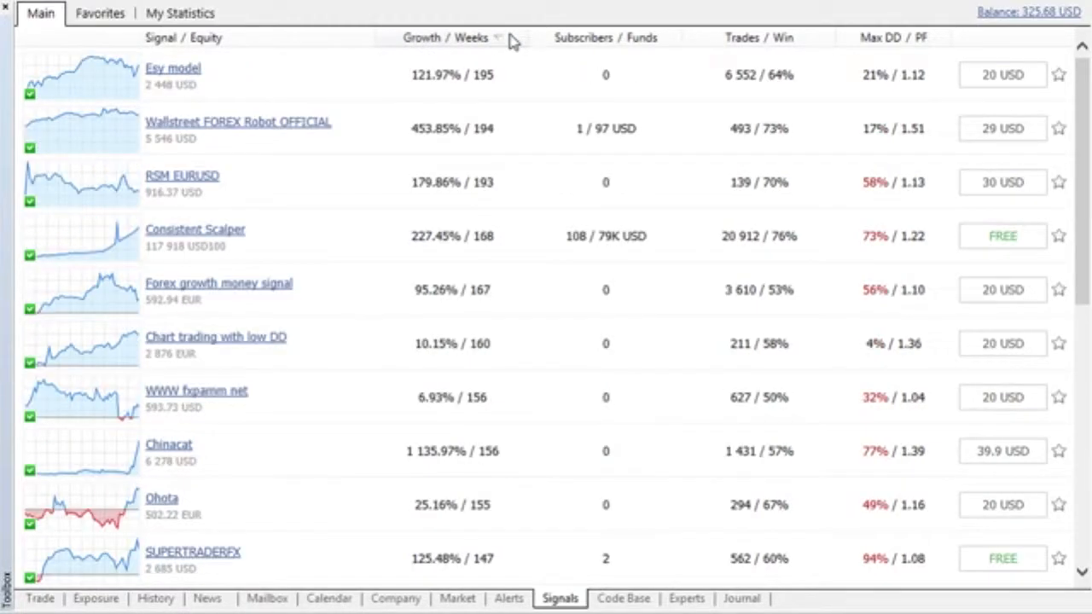
click(606, 38)
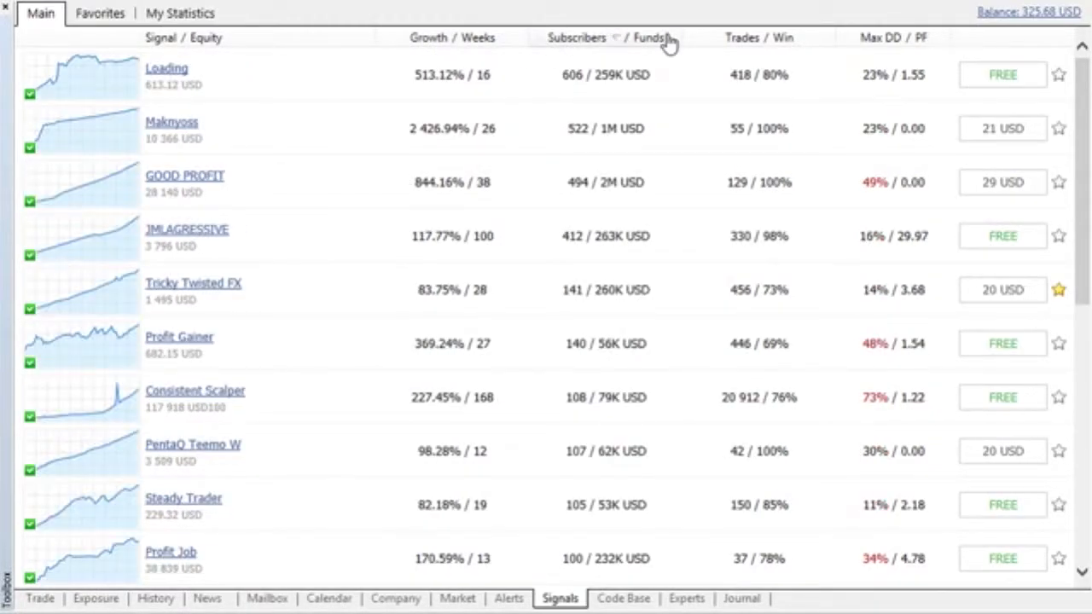
Step: Sort by trades and win rate, ending ordered by profit factor with BDFOREXGURU (278432.00) on top
click(607, 38)
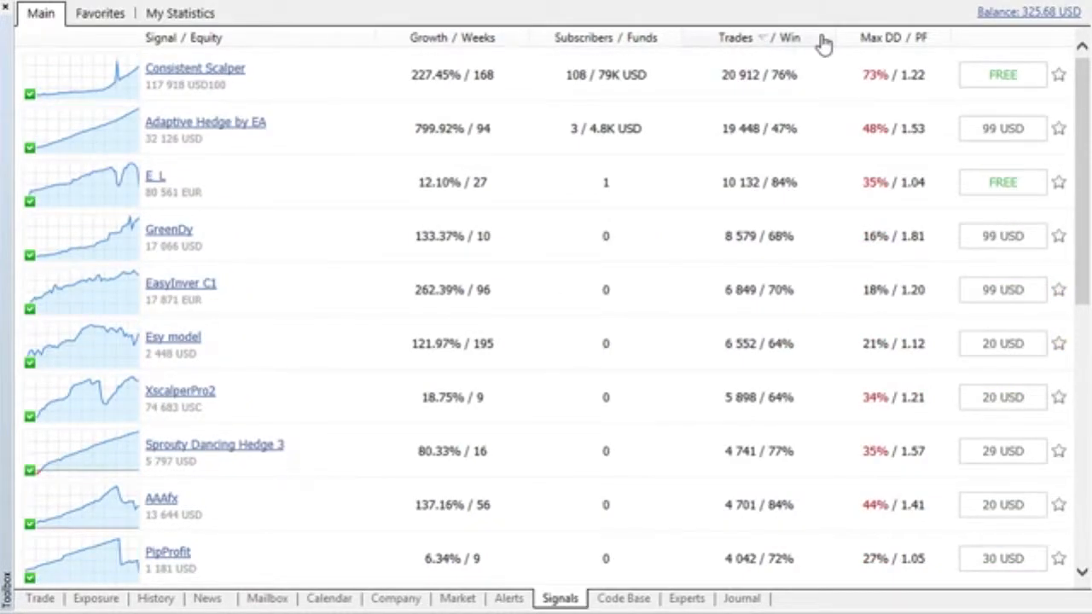
click(894, 38)
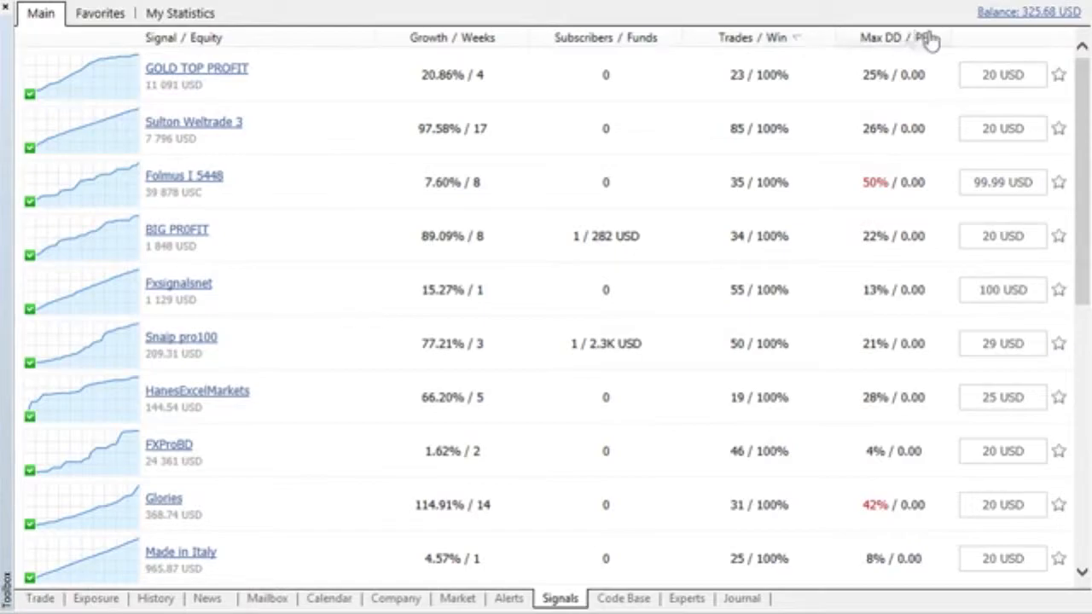
click(894, 37)
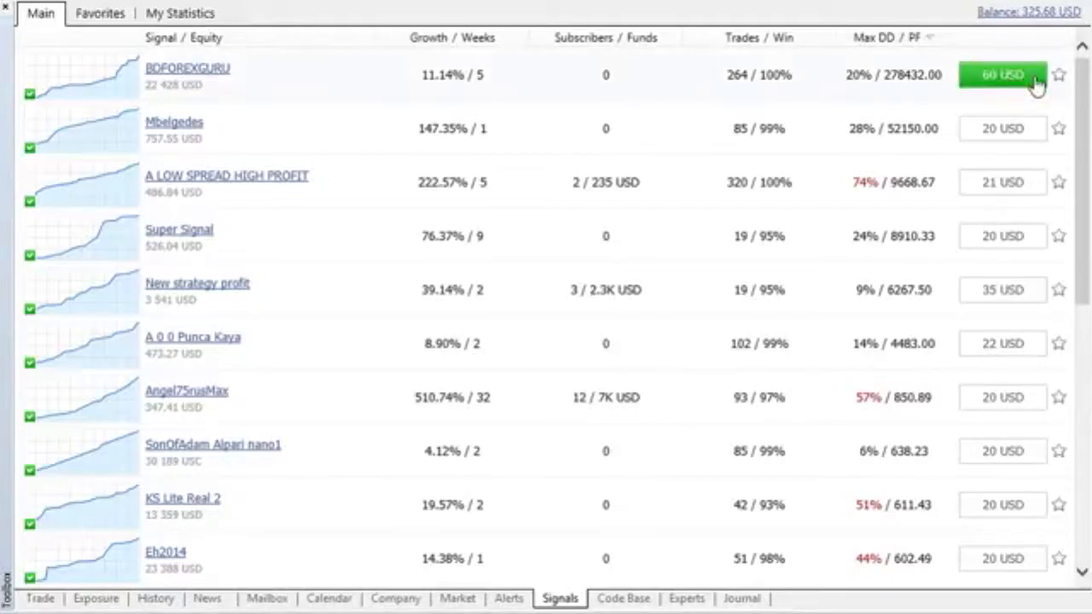
mouse_move(1048, 87)
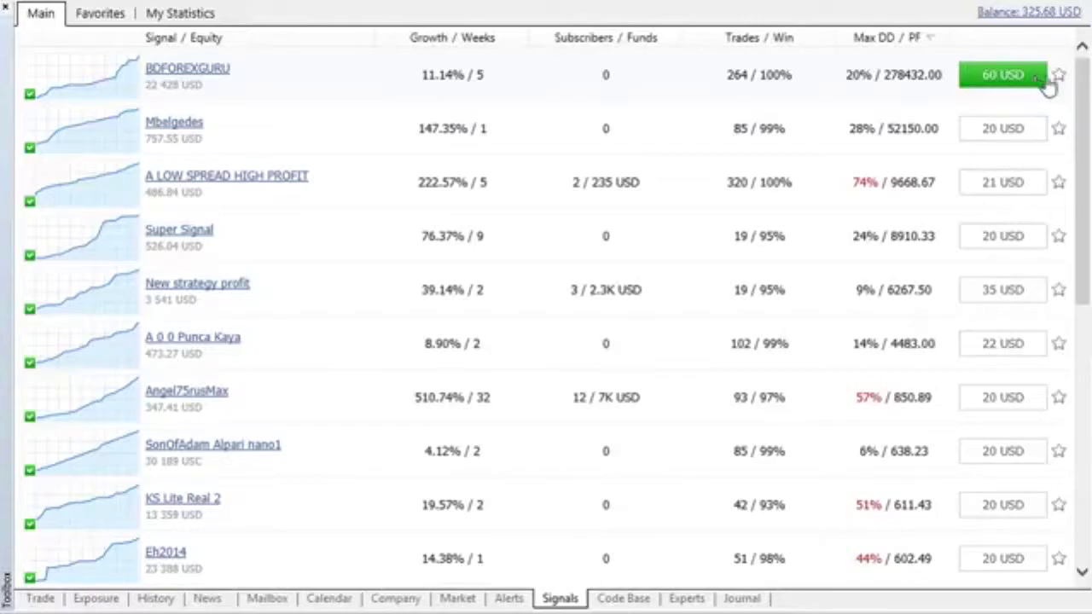
Step: Star BDFOREXGURU, Mbelgedes and A 0 0 Punca Kaya into Favorites
click(1058, 75)
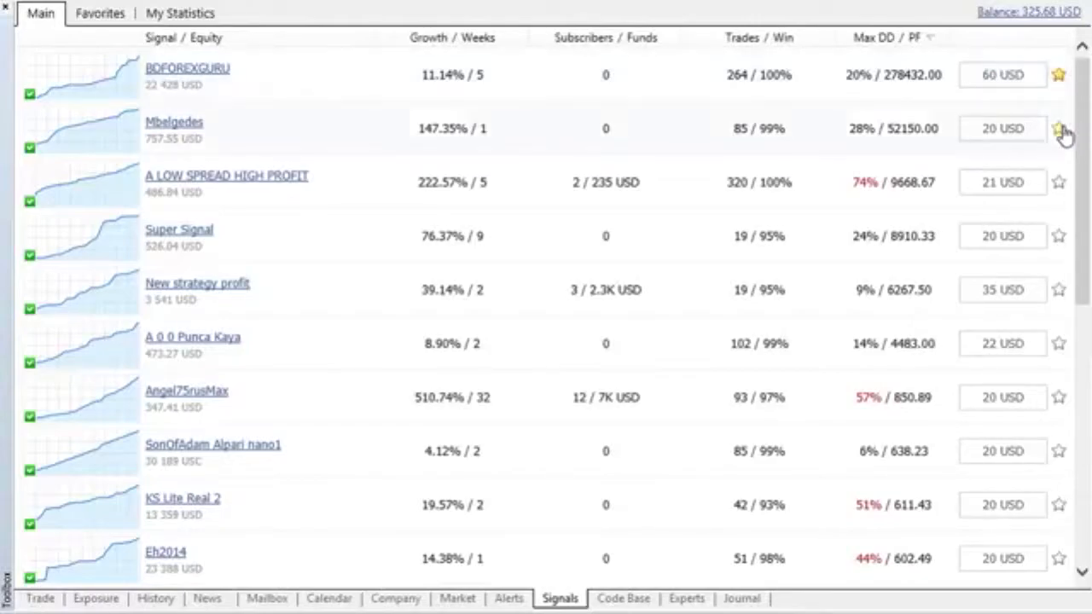
click(1058, 128)
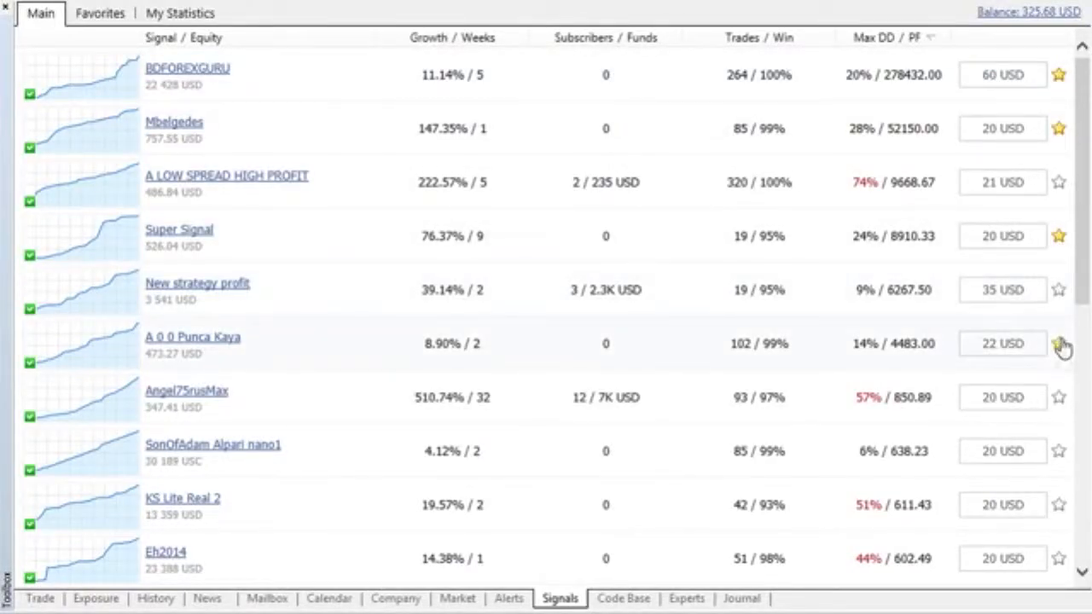
click(1058, 344)
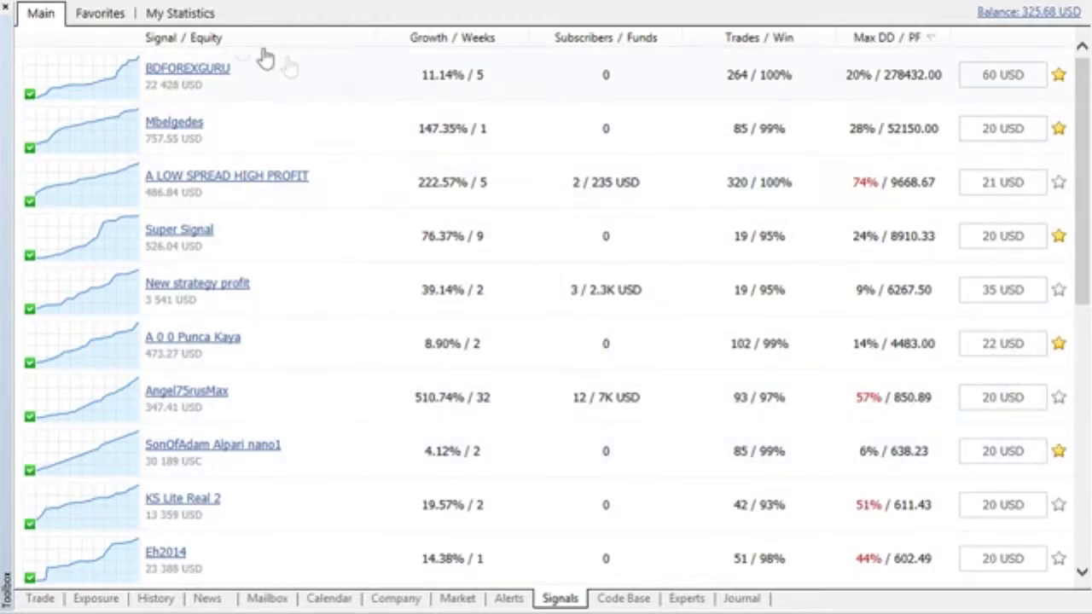
Step: Review the Favorites list sorted by signal name, then view My Statistics subscription history
click(99, 13)
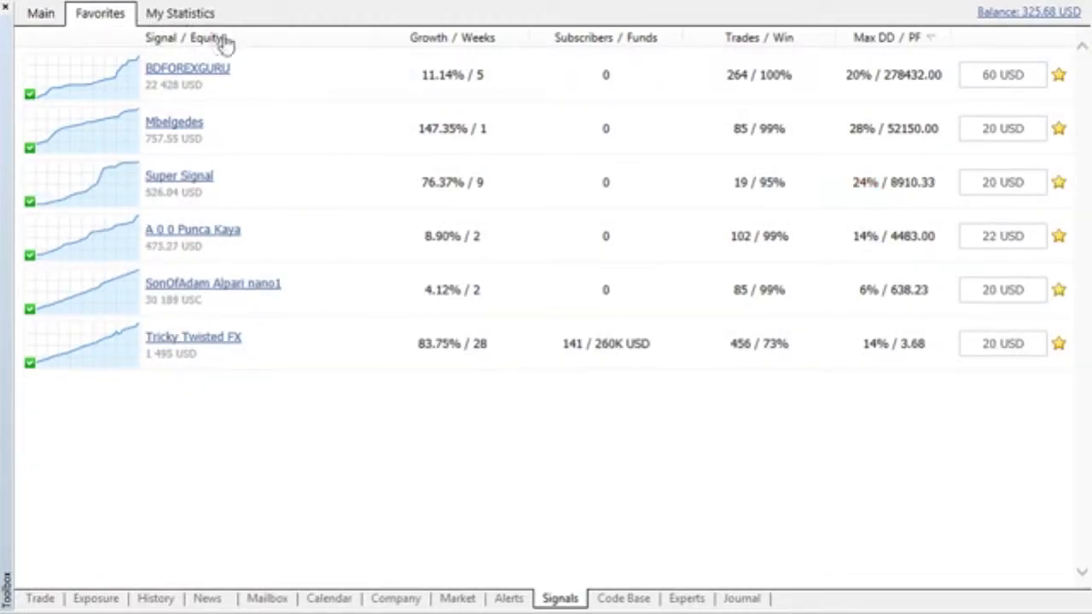
click(179, 37)
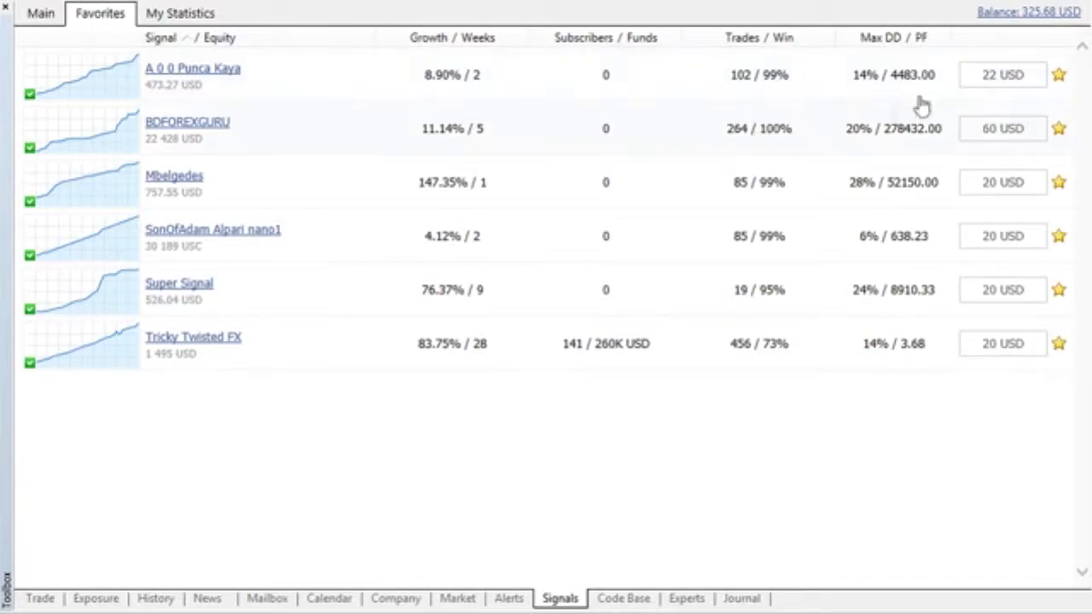
mouse_move(648, 76)
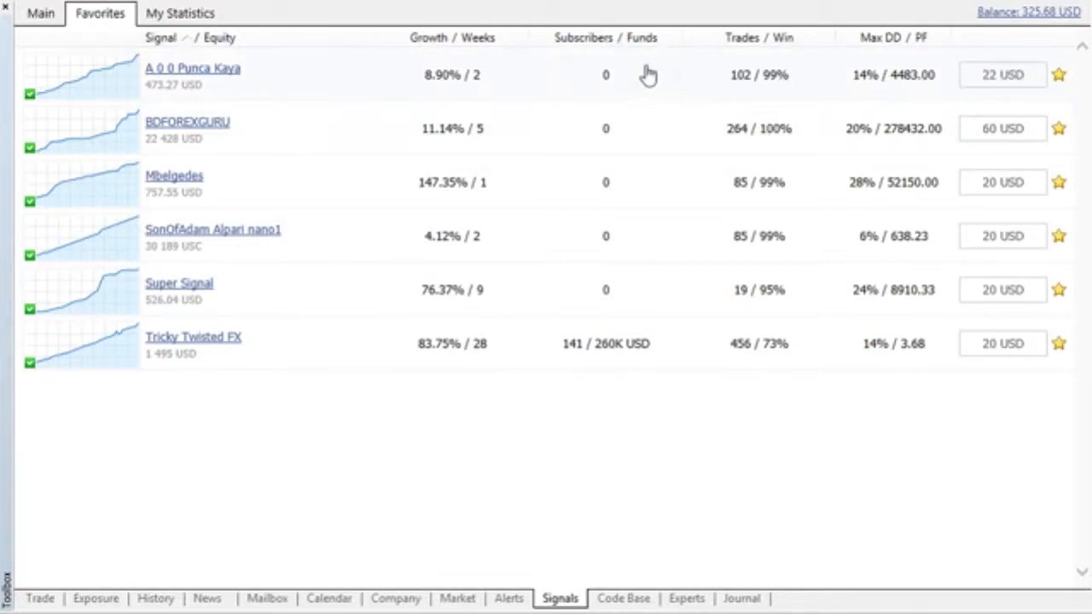
click(181, 13)
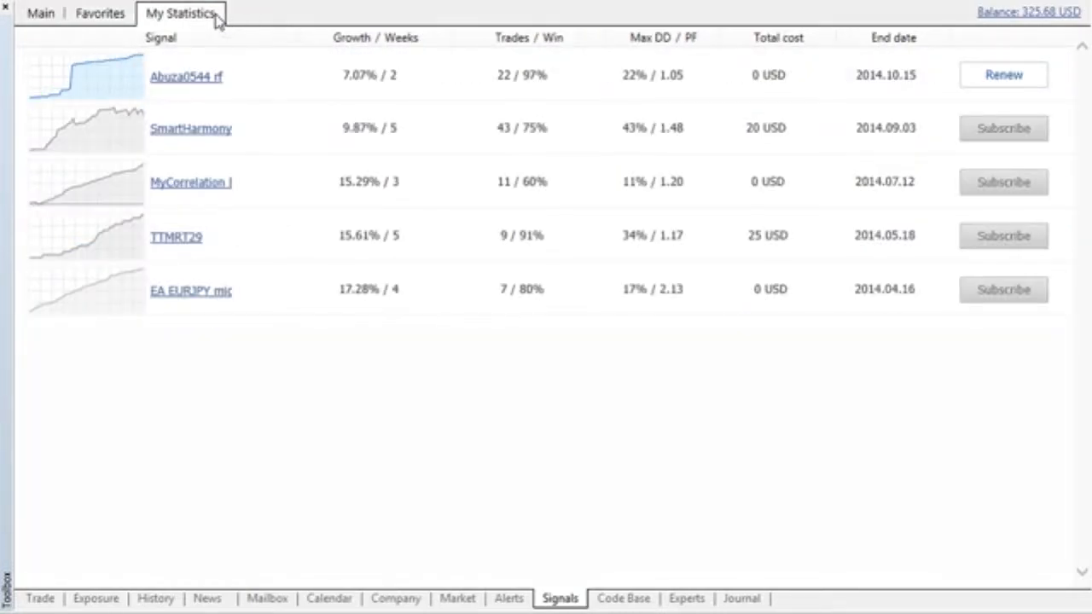